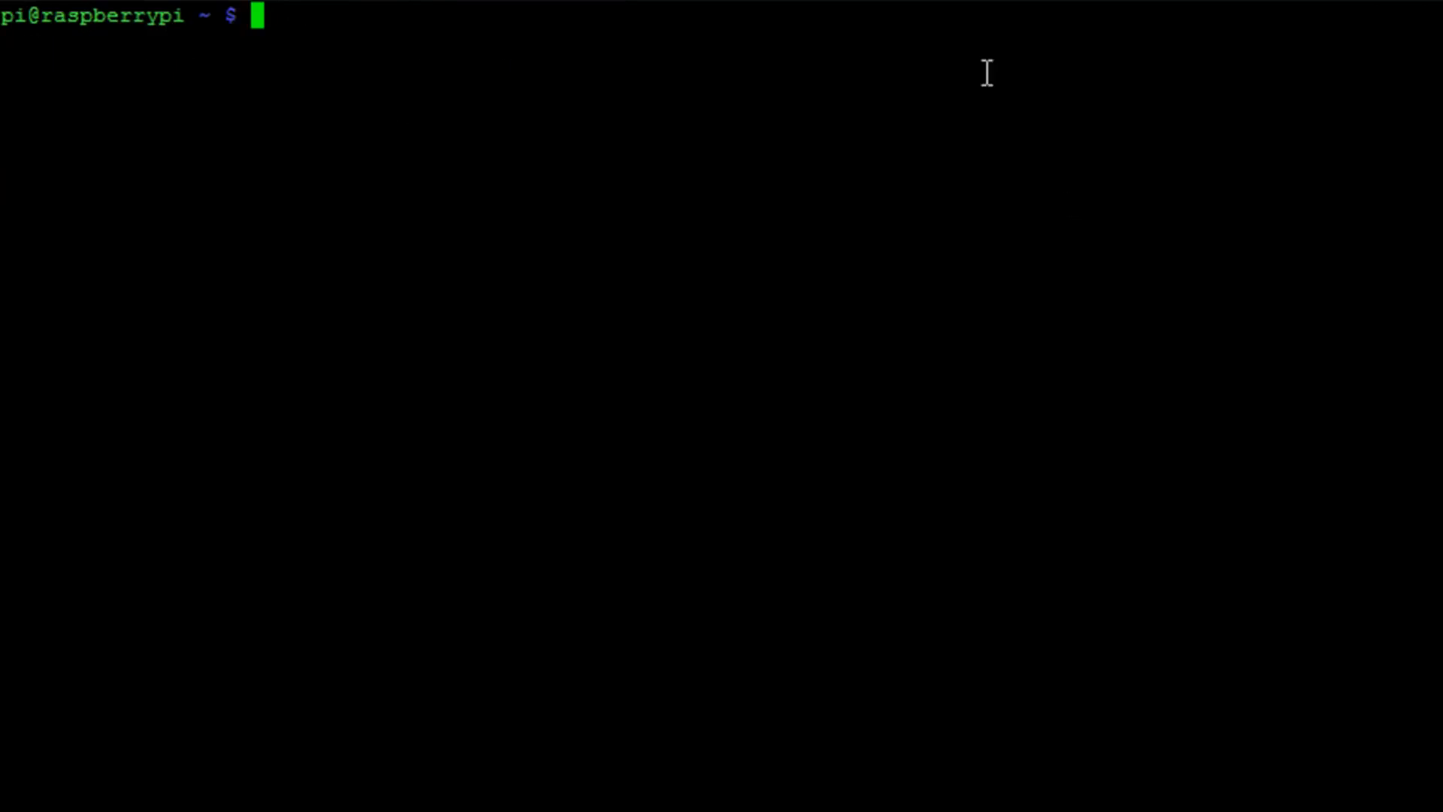
Download WebIOPi-0.5.1.tar.gz with wget from webiopi.googlecode.com and list the directory
{"action": "type", "text": "wget http://webiopi.googlecode.com/files/WebIOPi-0.5.1.tar.gz"}
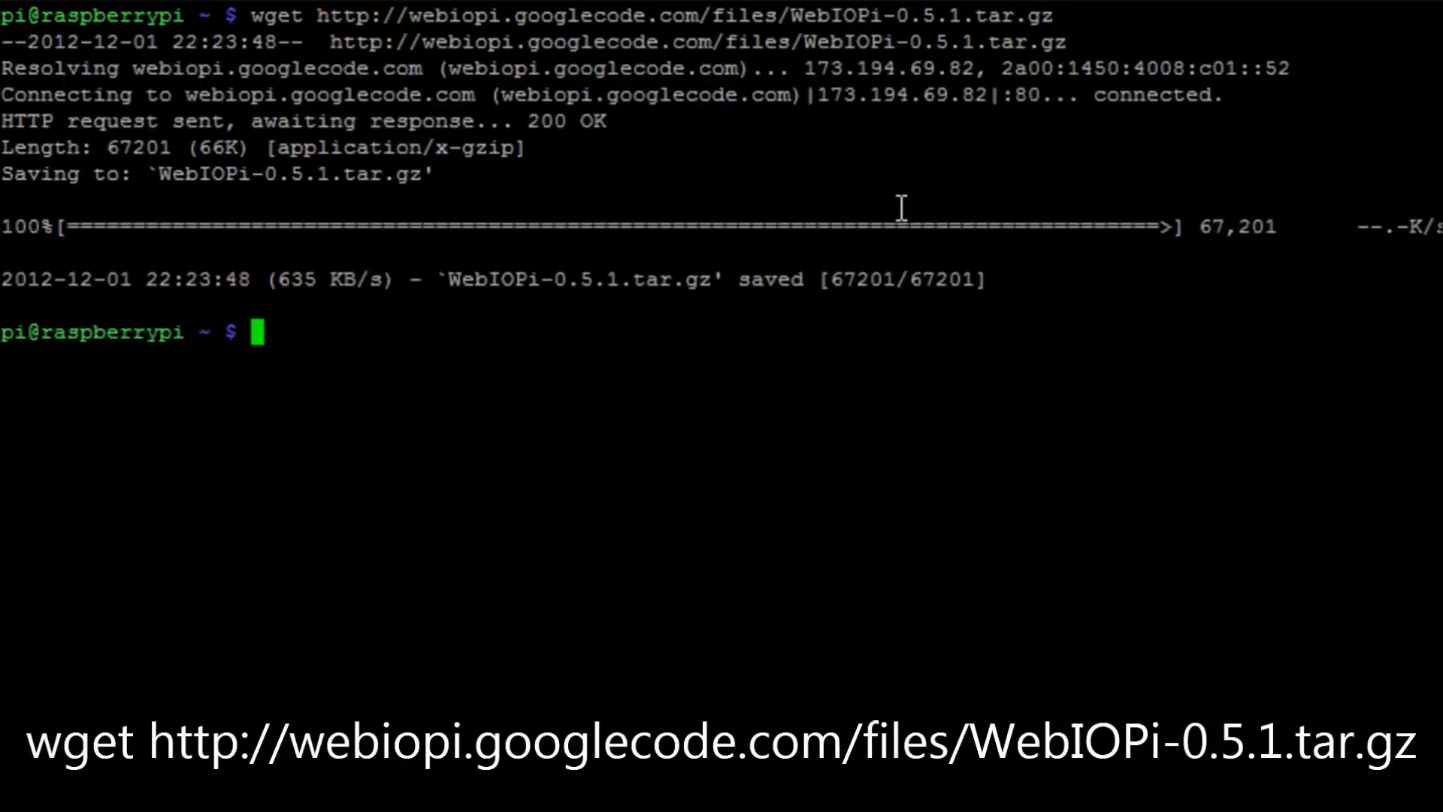
{"action": "type", "text": "ls -l"}
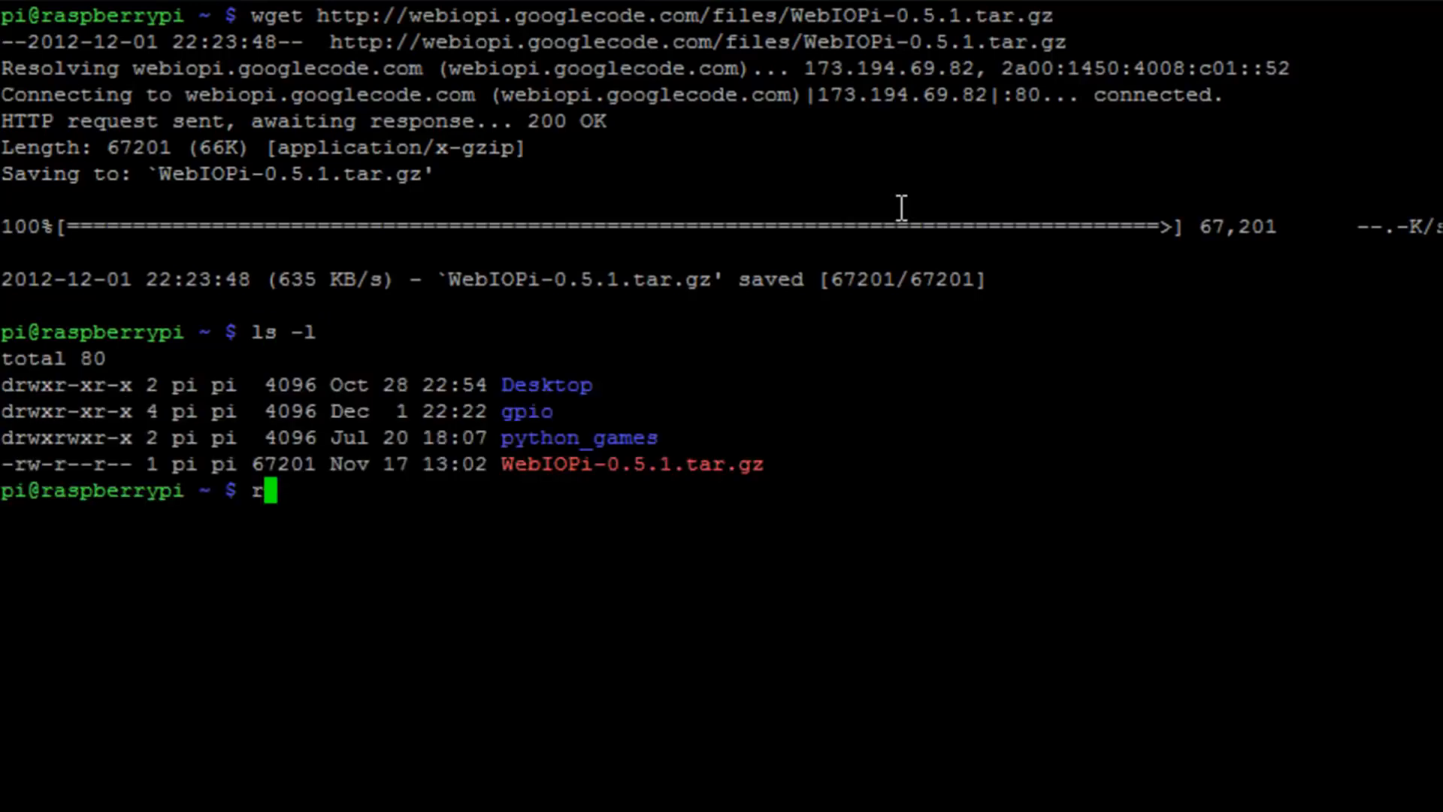
Extract WebIOPi-0.5.1.tar.gz with tar -zxvf and review the unpacked files
{"action": "type", "text": "ar -"}
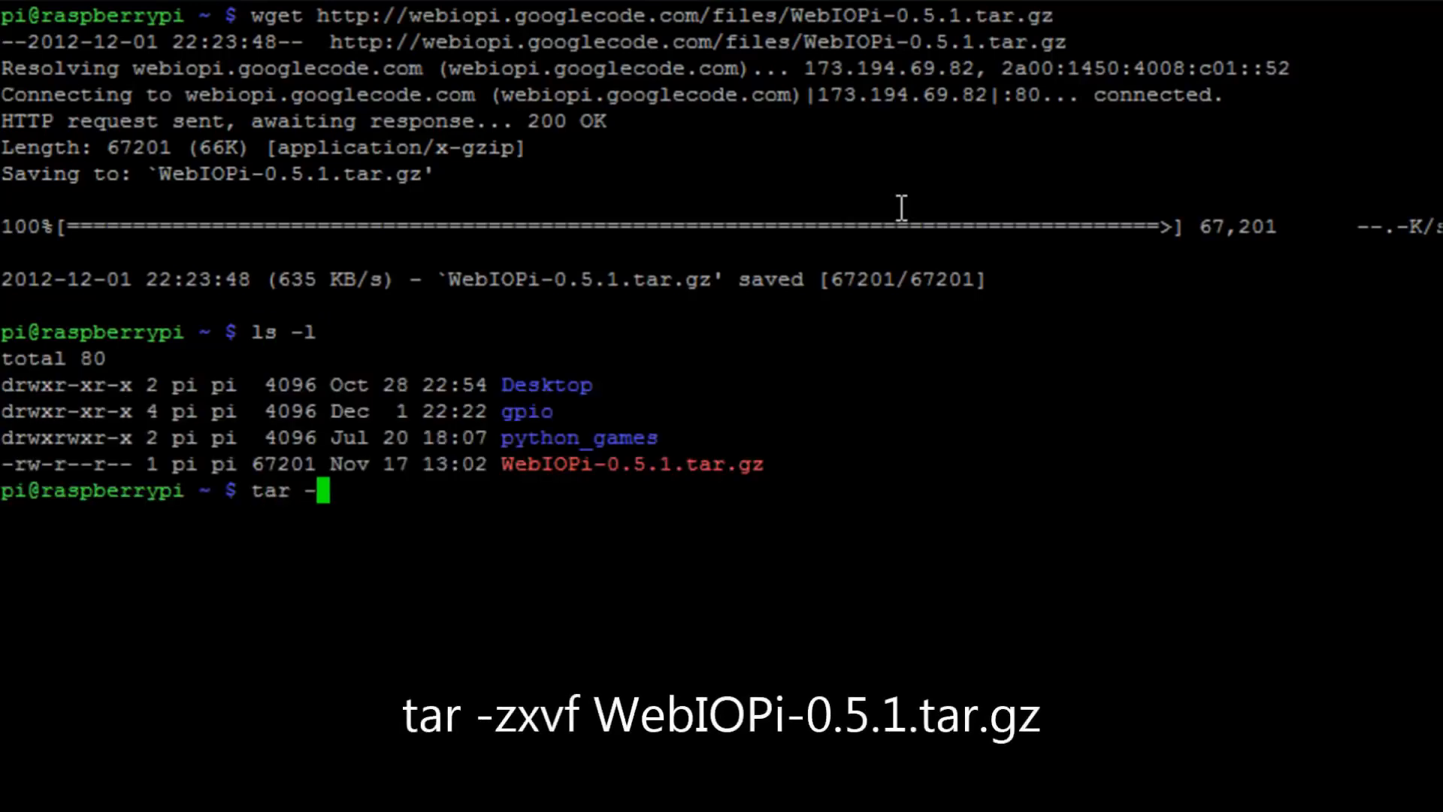
{"action": "type", "text": "zxvf WebIOPi-0.5.1.tar.gz"}
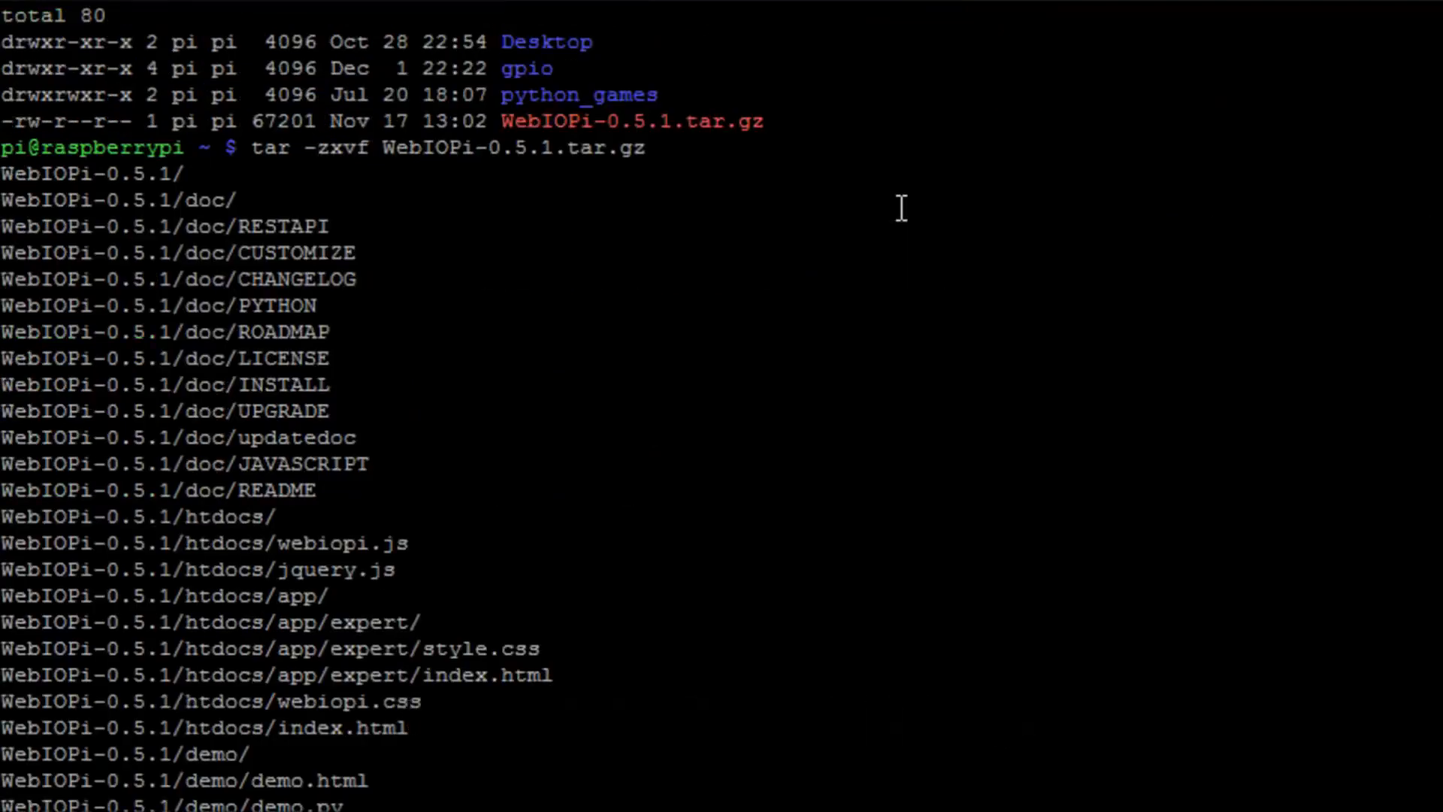
{"action": "scroll", "scroll_direction": "down", "scroll_amount": 3}
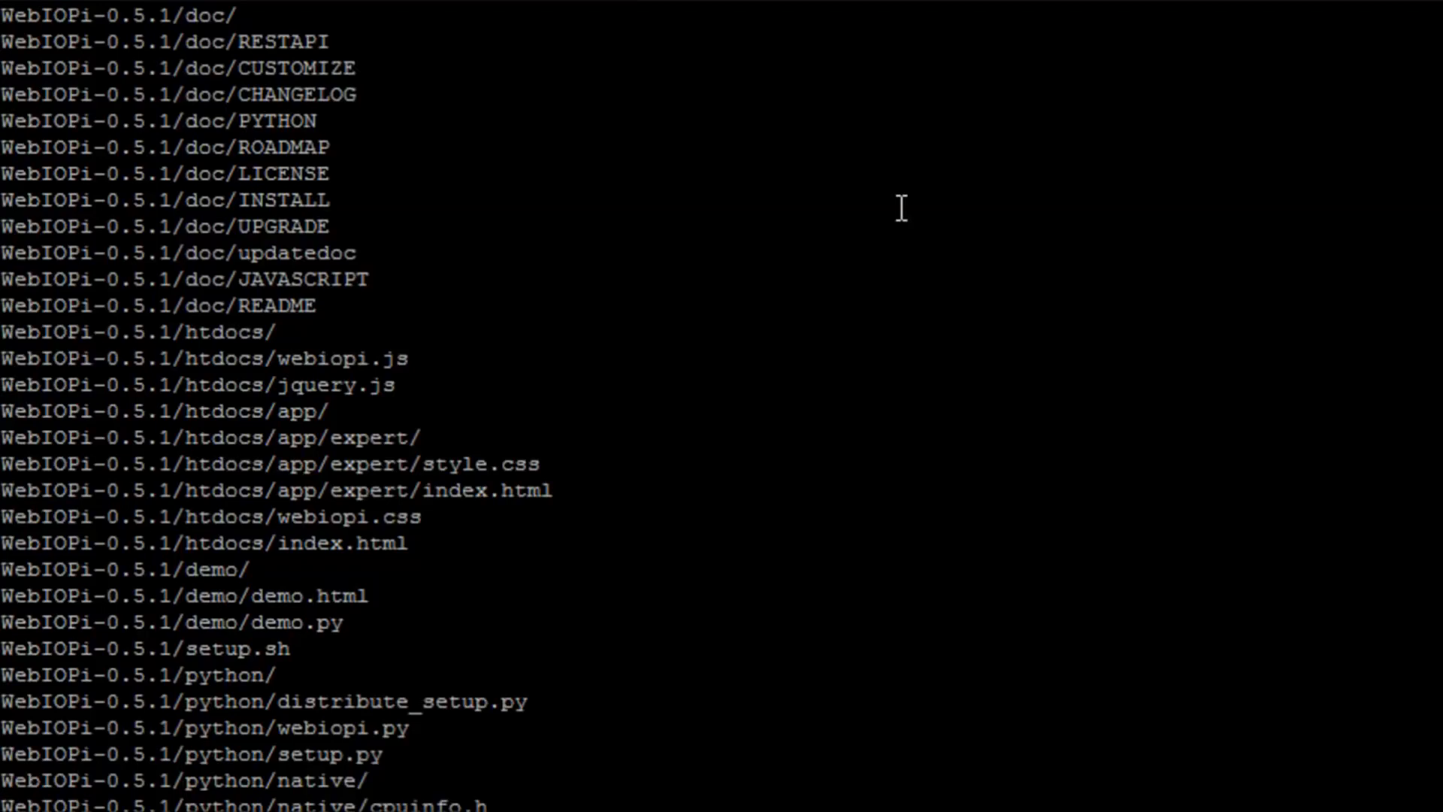
{"action": "scroll", "scroll_direction": "down", "scroll_amount": 3}
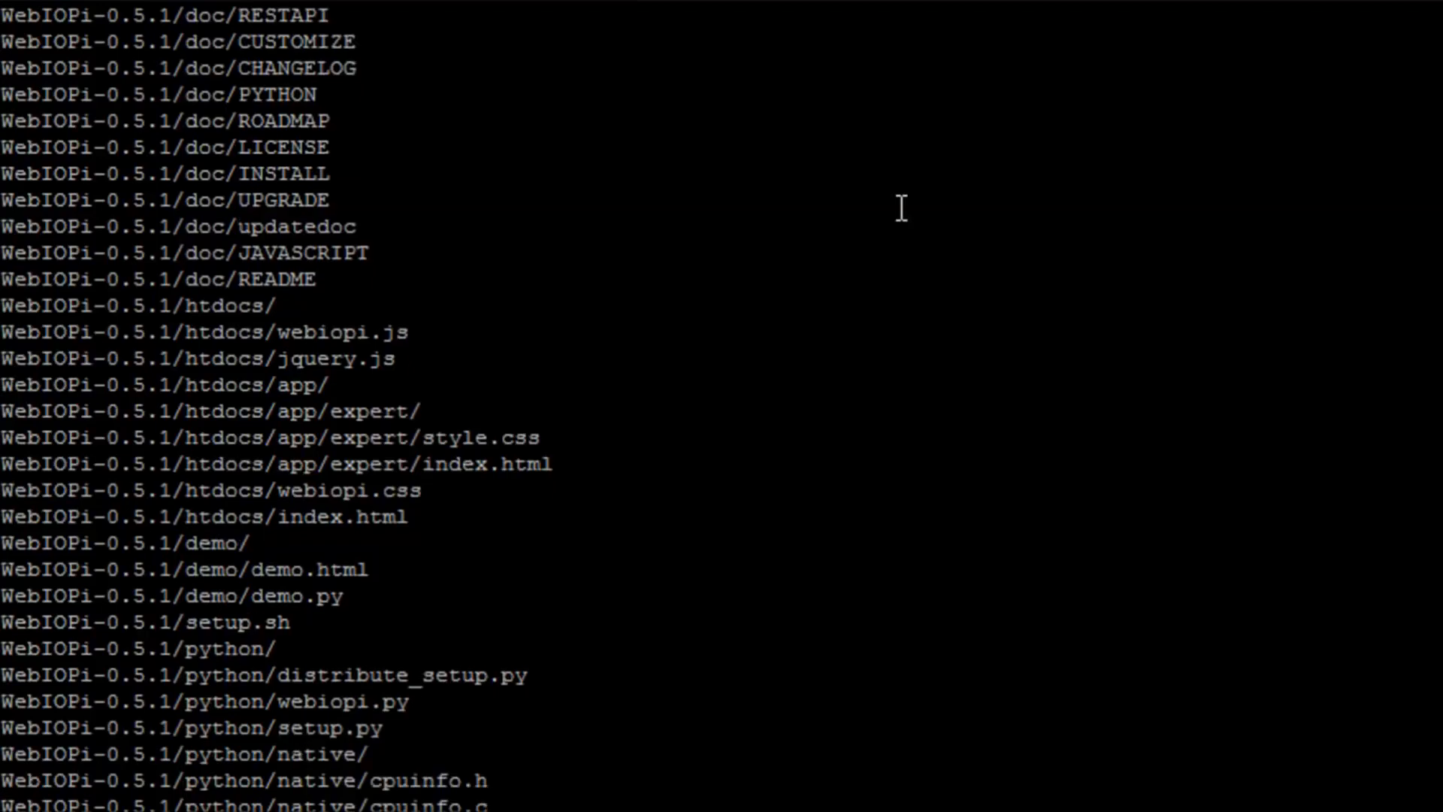
{"action": "scroll", "scroll_direction": "down", "scroll_amount": 3}
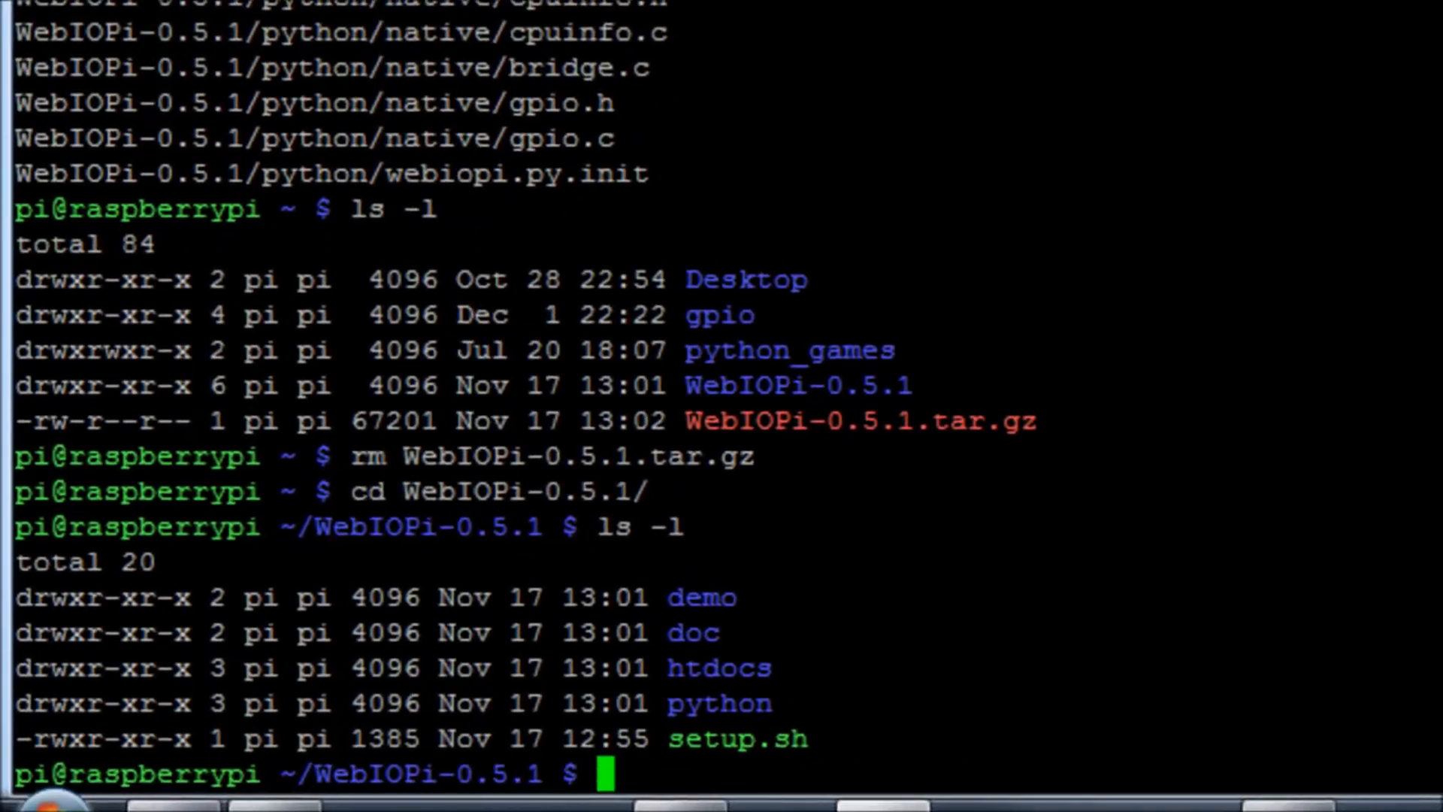
Run sudo ./setup.sh to install WebIOPi from the extracted folder
{"action": "type", "text": "sudo ./"}
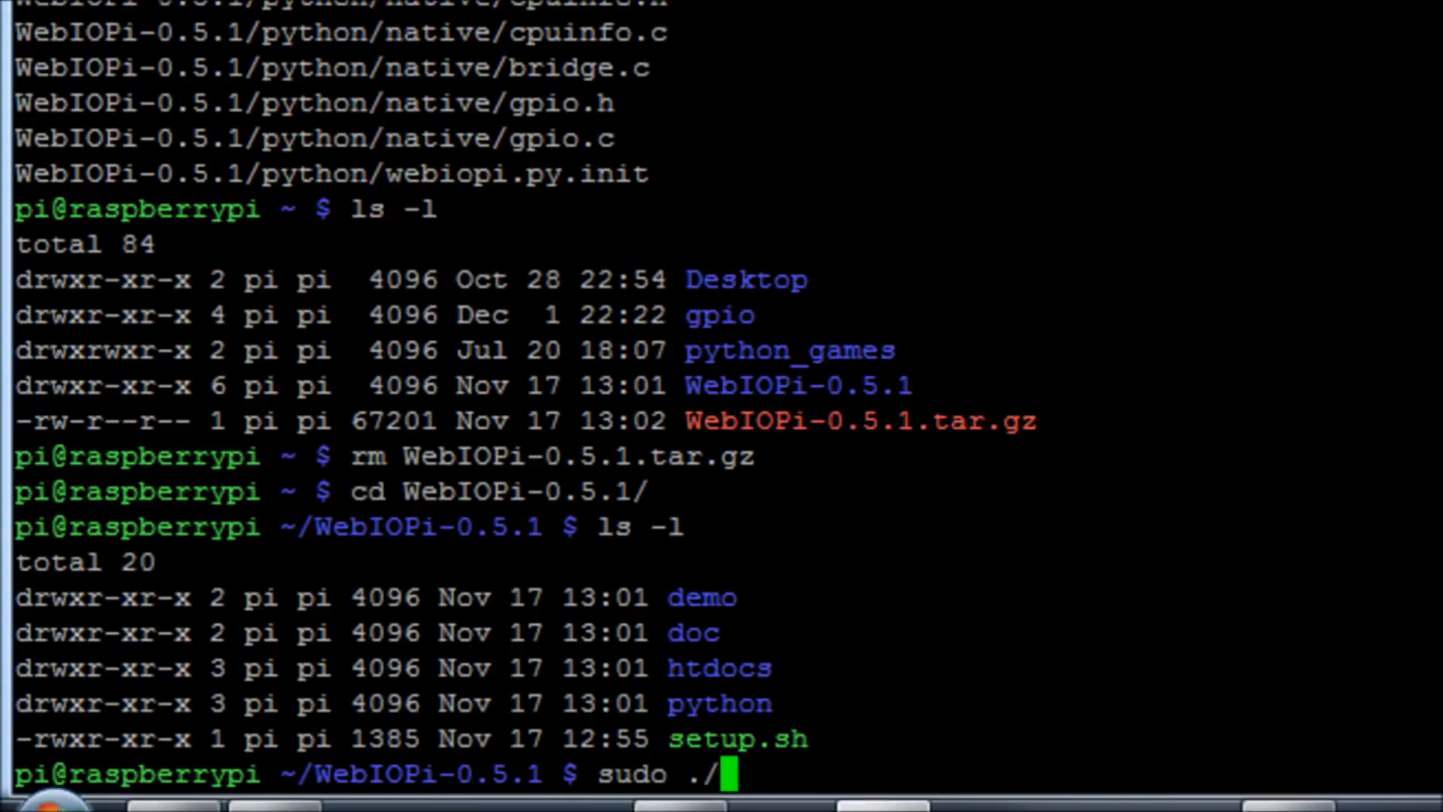
{"action": "type", "text": "setup.sh"}
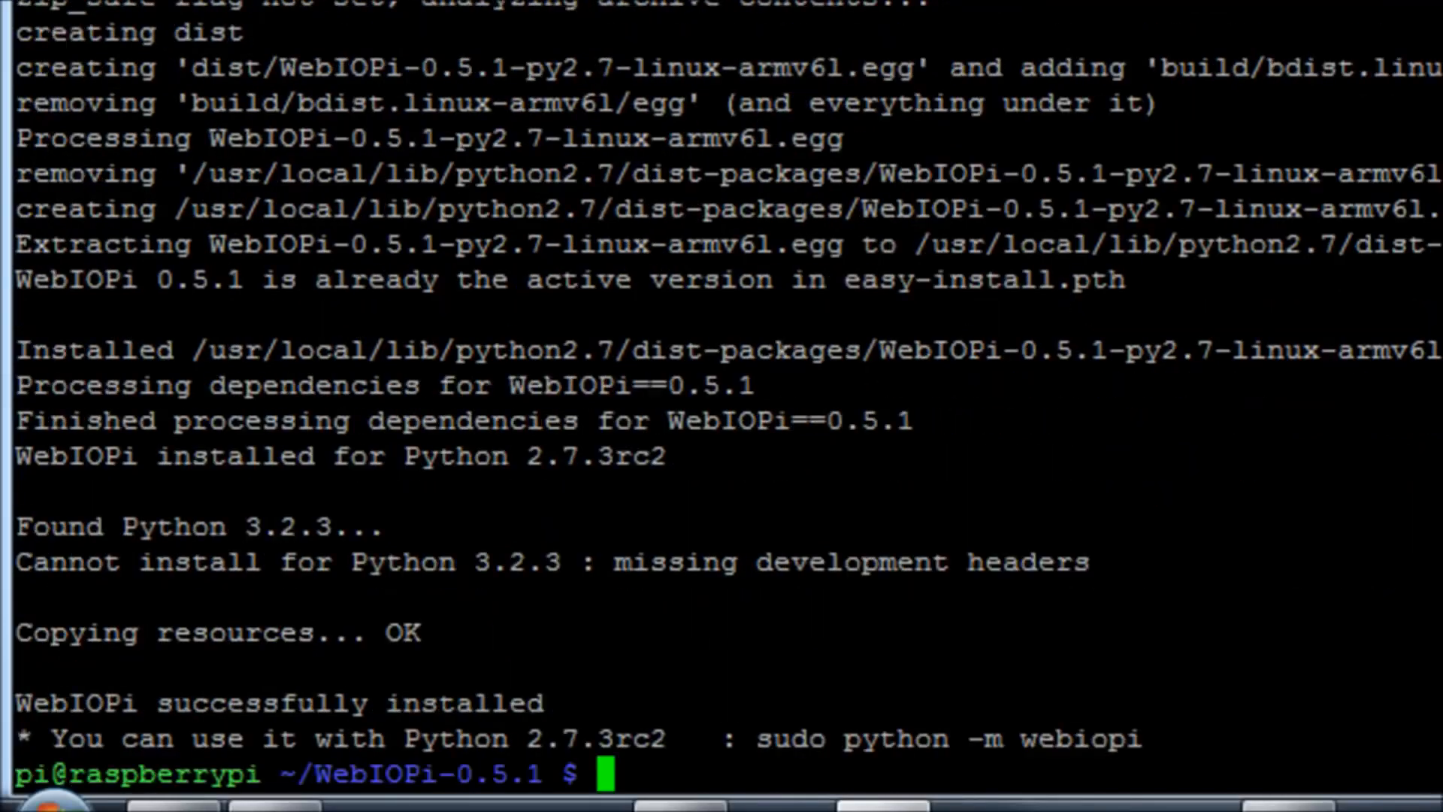
{"action": "mouse_move", "coordinate": [782, 707]}
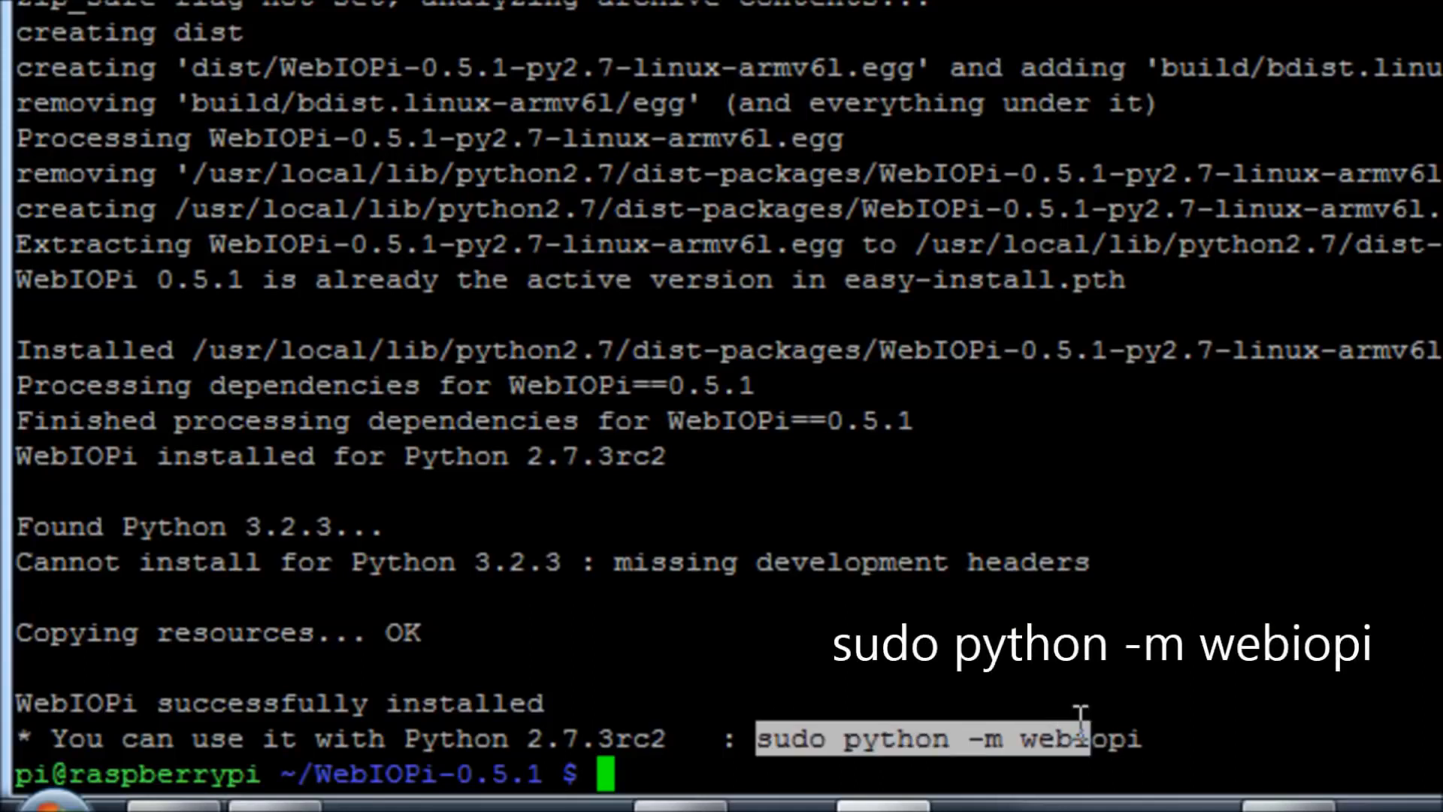
Start the WebIOPi server with sudo python -m webiopi, serving on port 8000
{"action": "type", "text": "sudo python -m webiopi"}
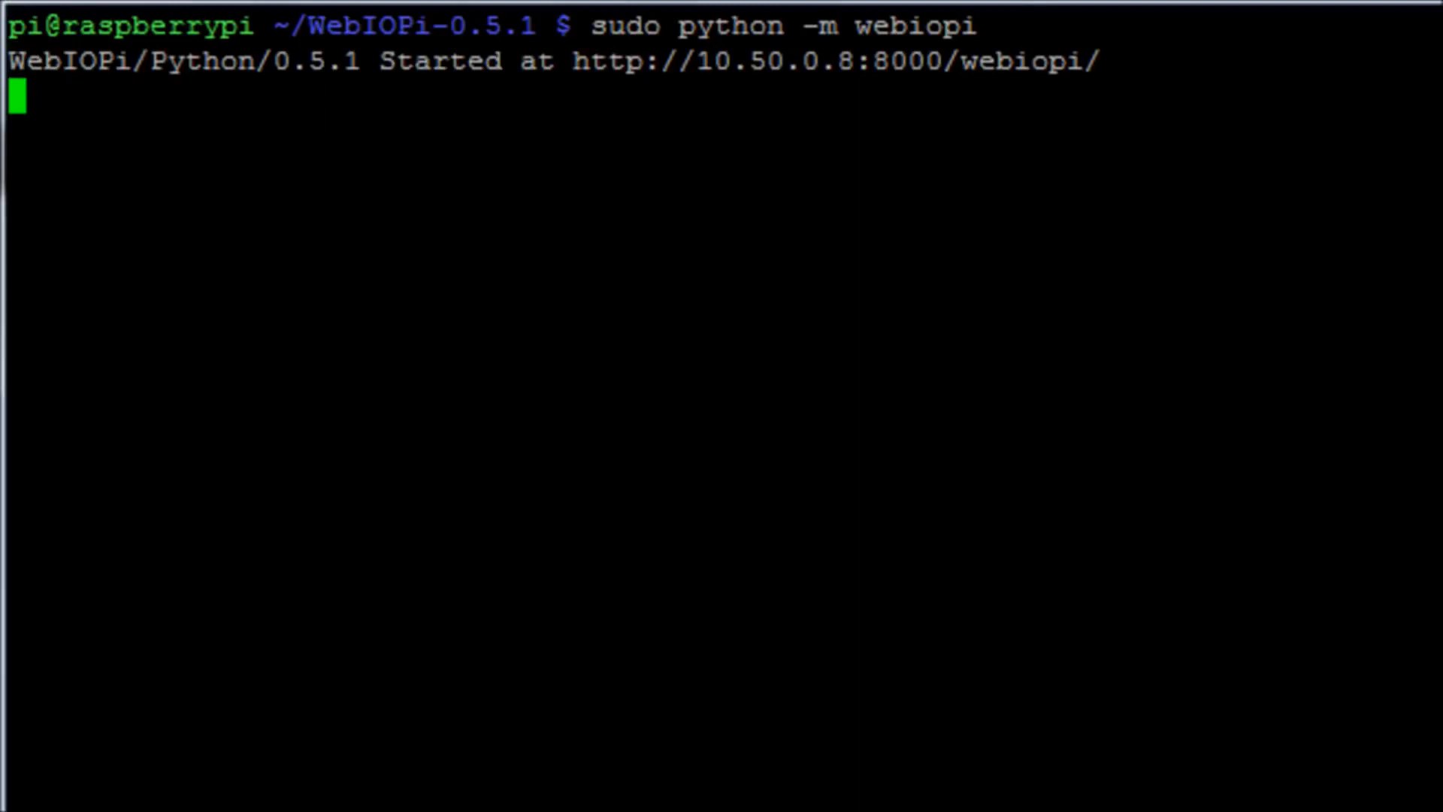
{"action": "mouse_move", "coordinate": [587, 69]}
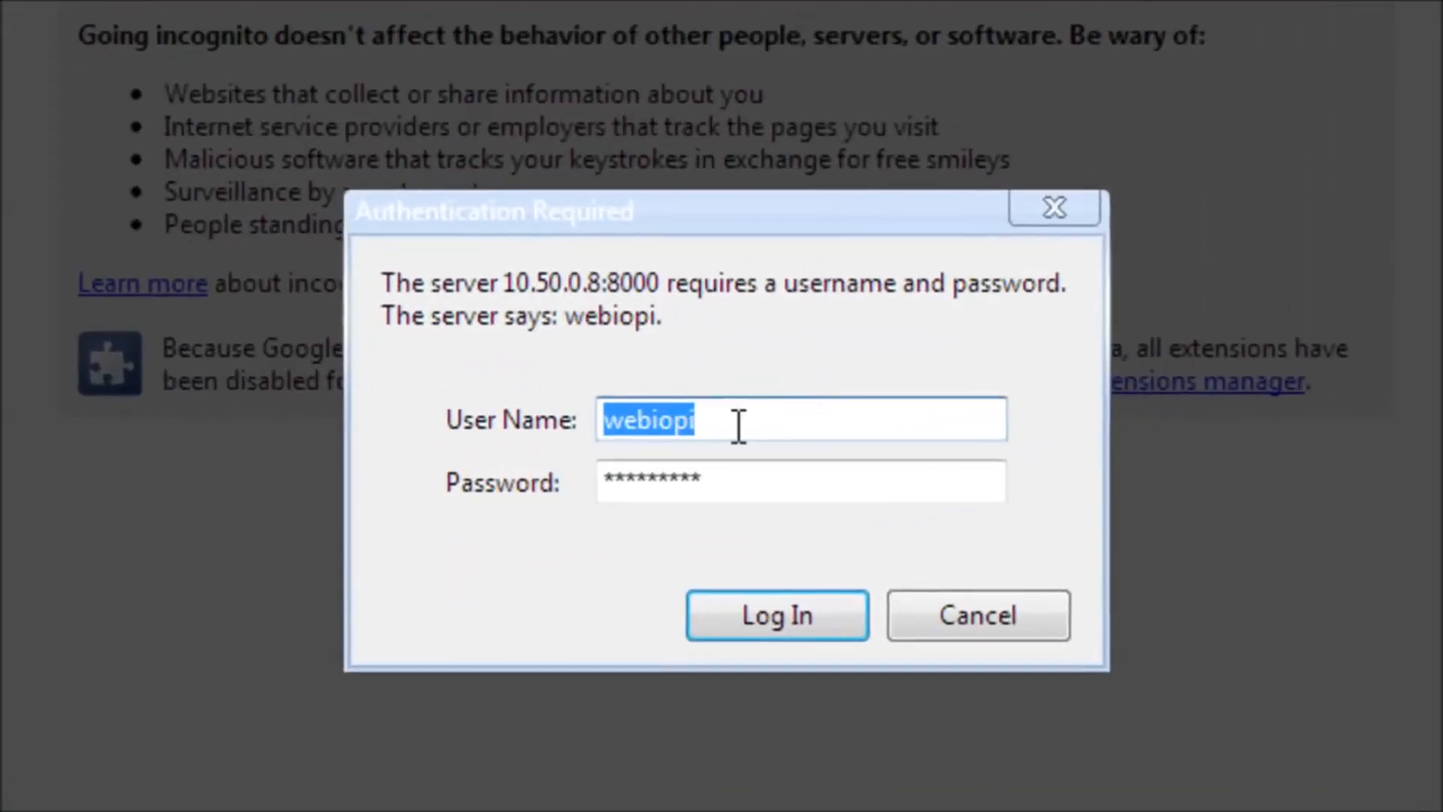
Log in to the WebIOPi page with the username and password
{"action": "left_click", "coordinate": [798, 481]}
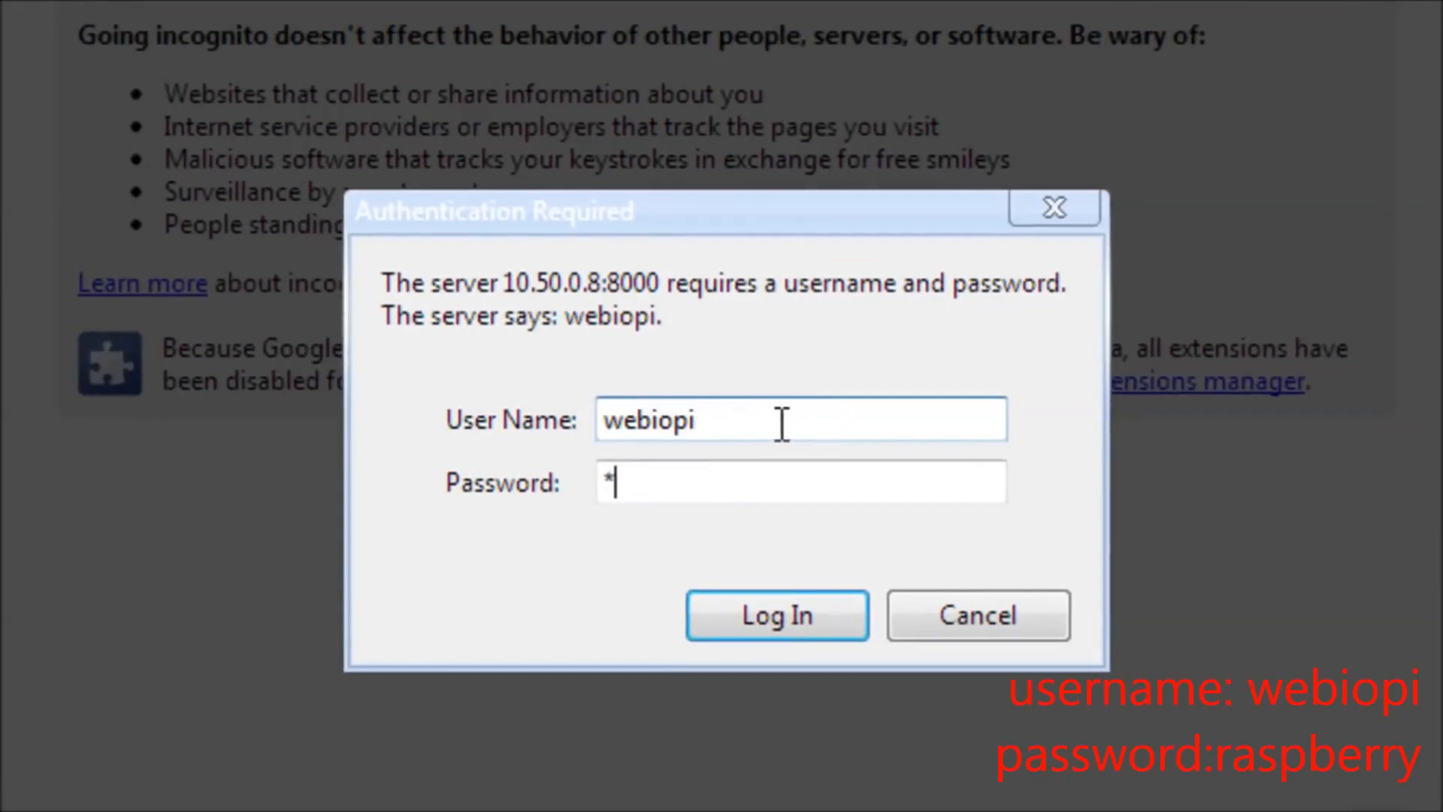
{"action": "left_click", "coordinate": [776, 615]}
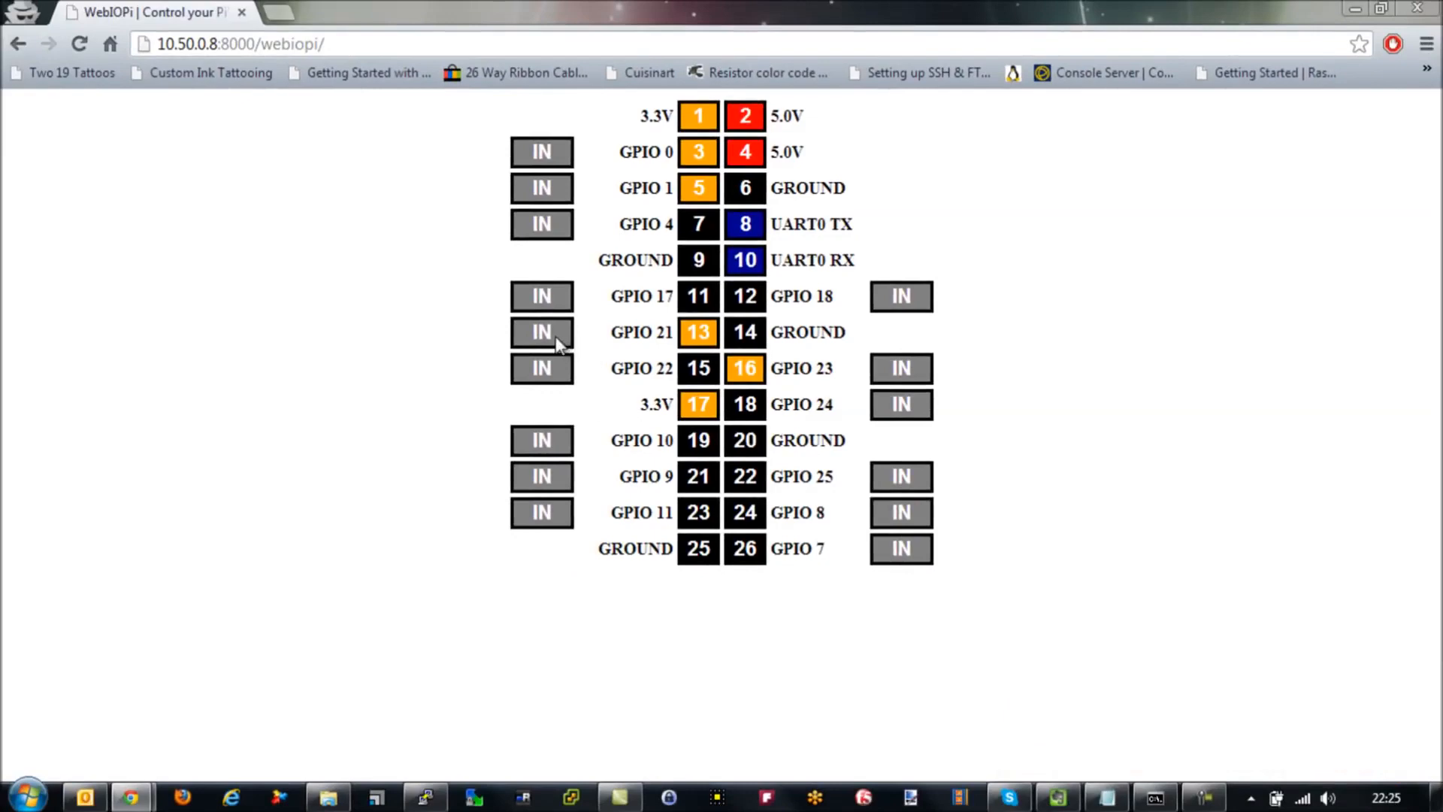
Toggle GPIO 21 between input and output on the GPIO header page
{"action": "left_click", "coordinate": [541, 331]}
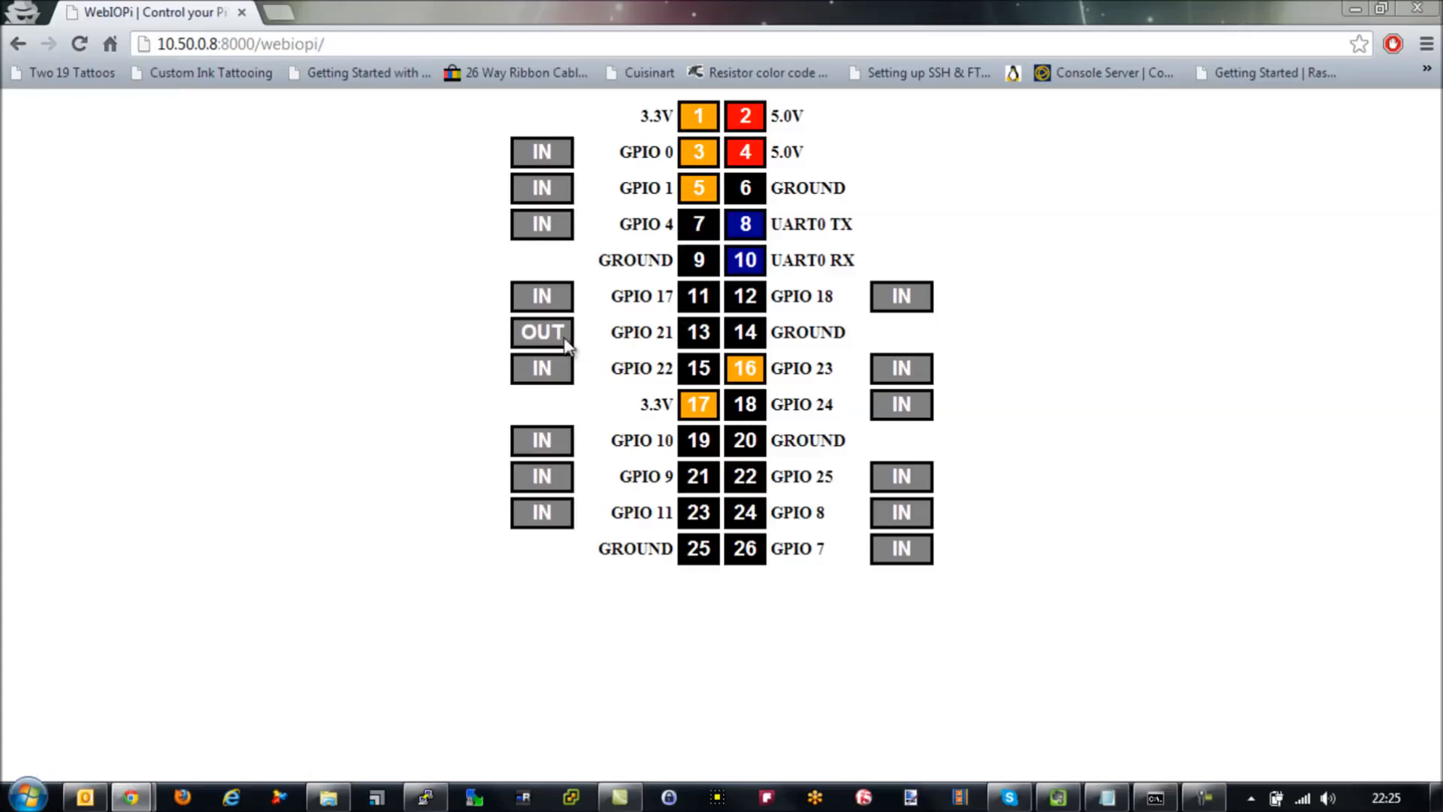
{"action": "left_click", "coordinate": [541, 332]}
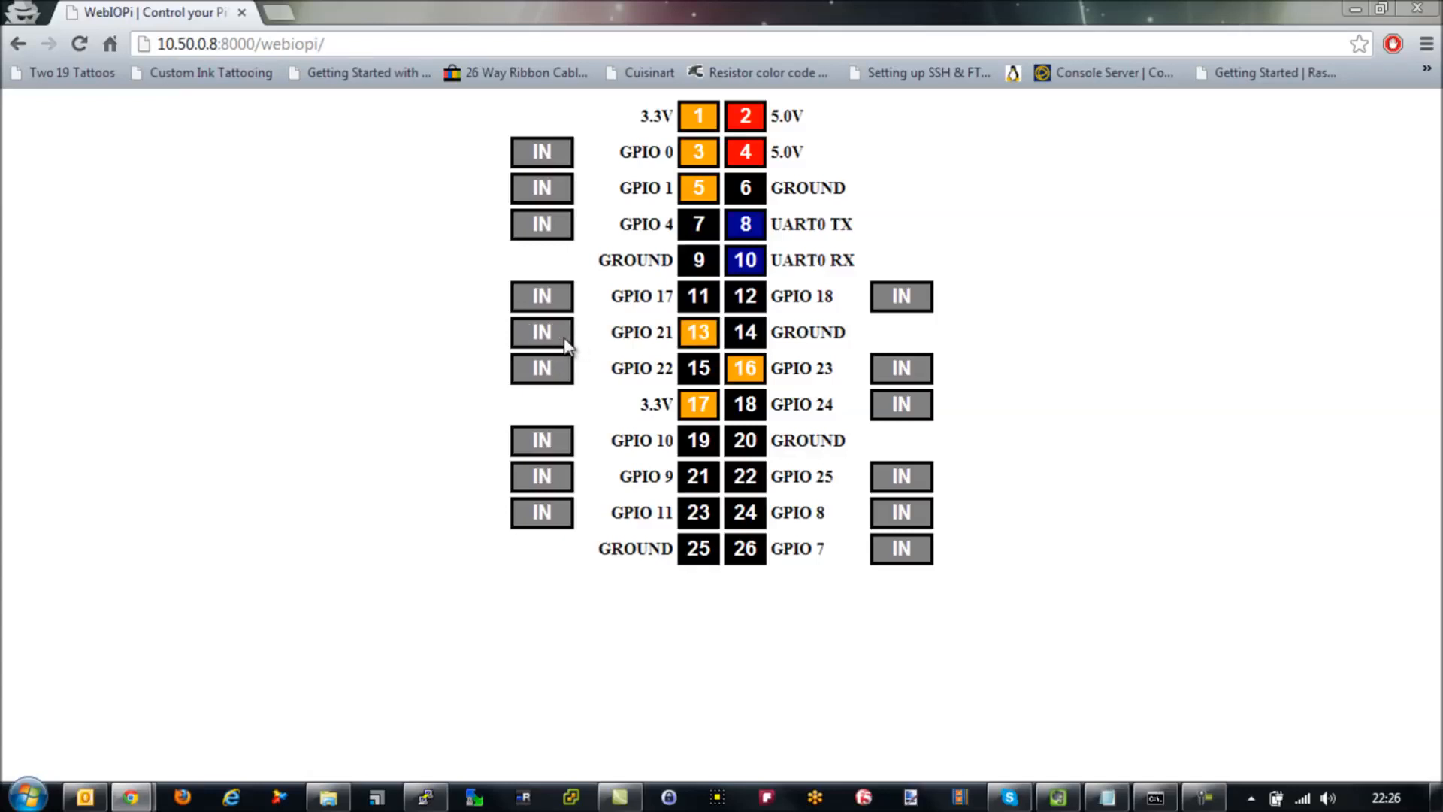
{"action": "left_click", "coordinate": [541, 332]}
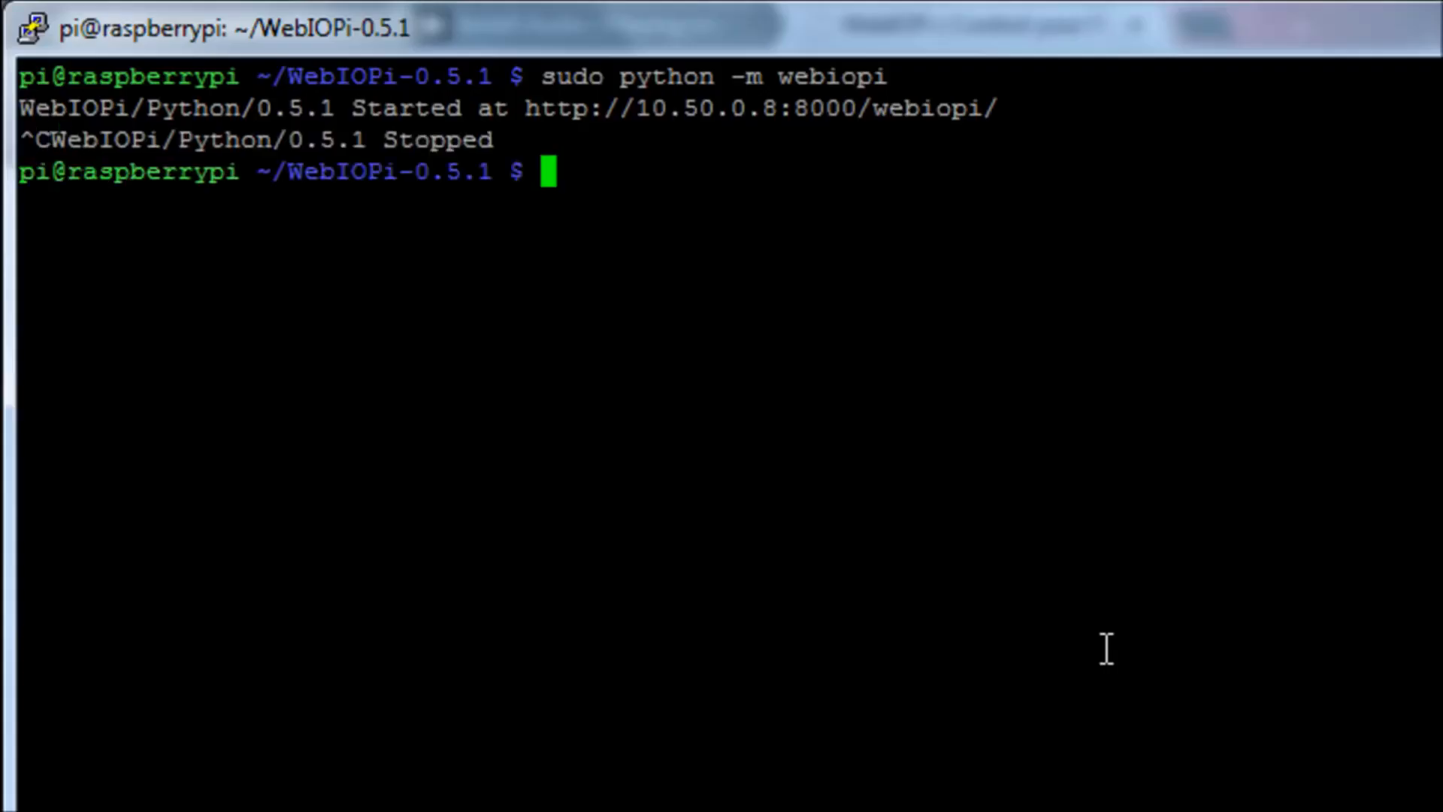
{"action": "mouse_move", "coordinate": [1412, 732]}
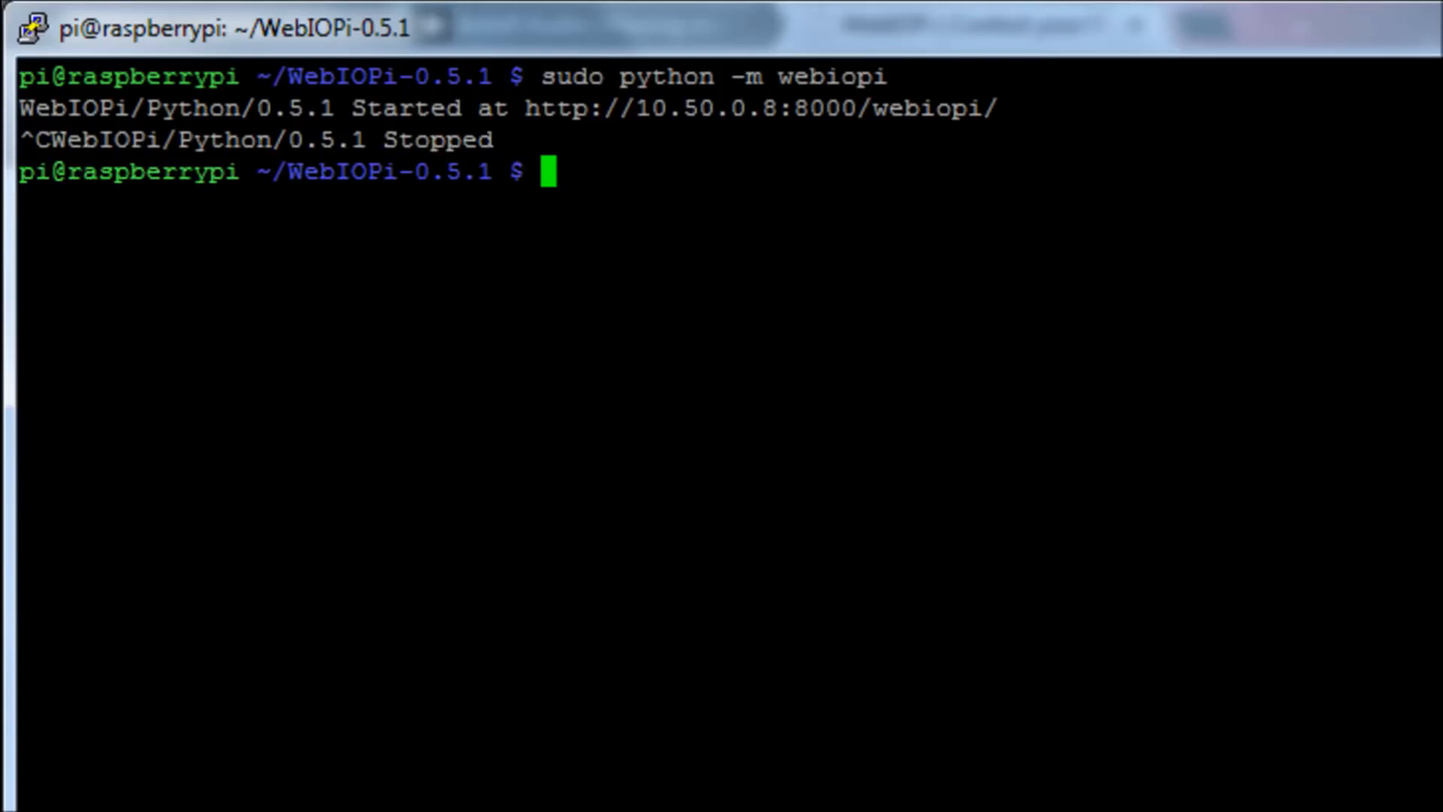
Check the WebIOPi service status, then start it via /etc/init.d/webiopi
{"action": "type", "text": "sudo /etc/init.d/webiopi status"}
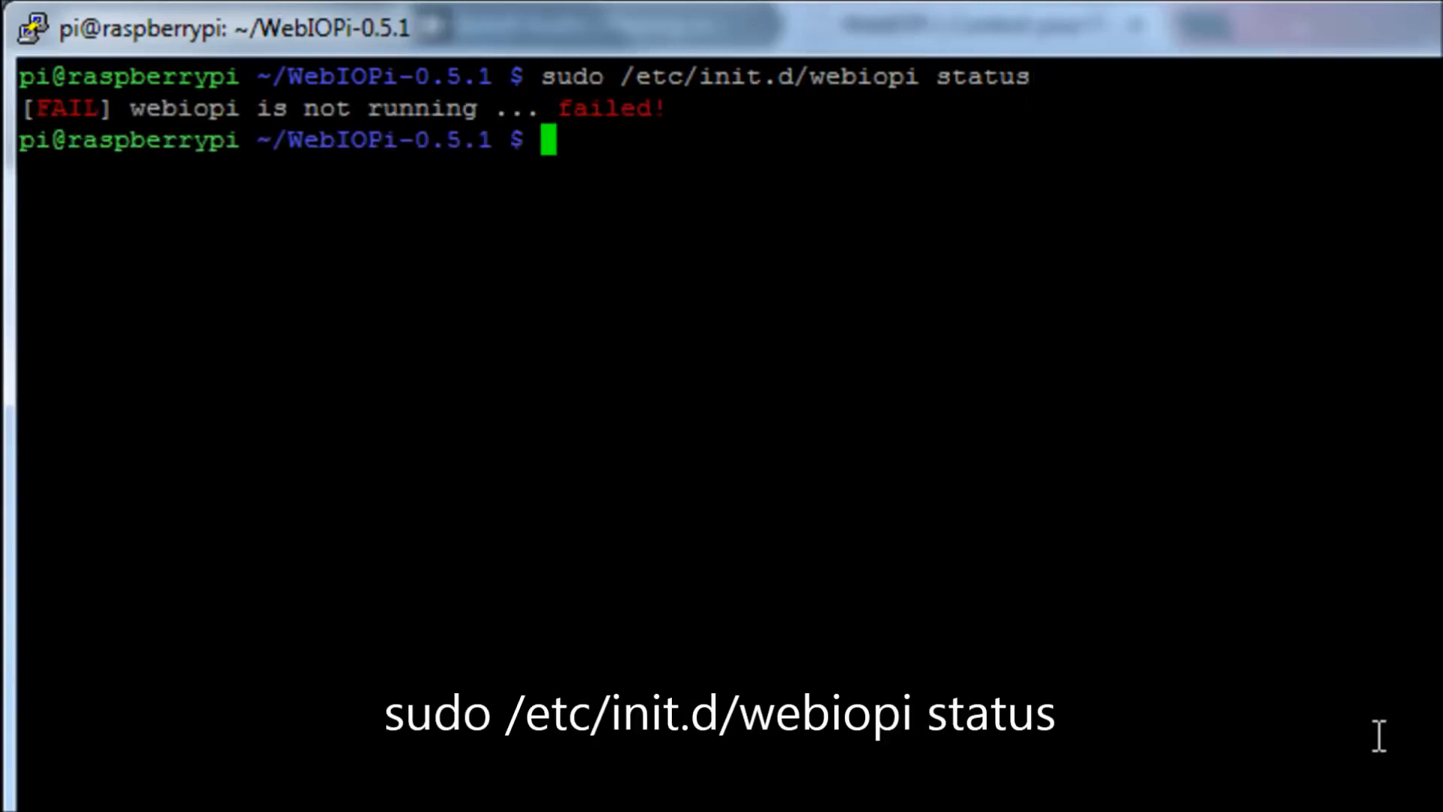
{"action": "type", "text": "sudo /etc/init.d/webiopi sta"}
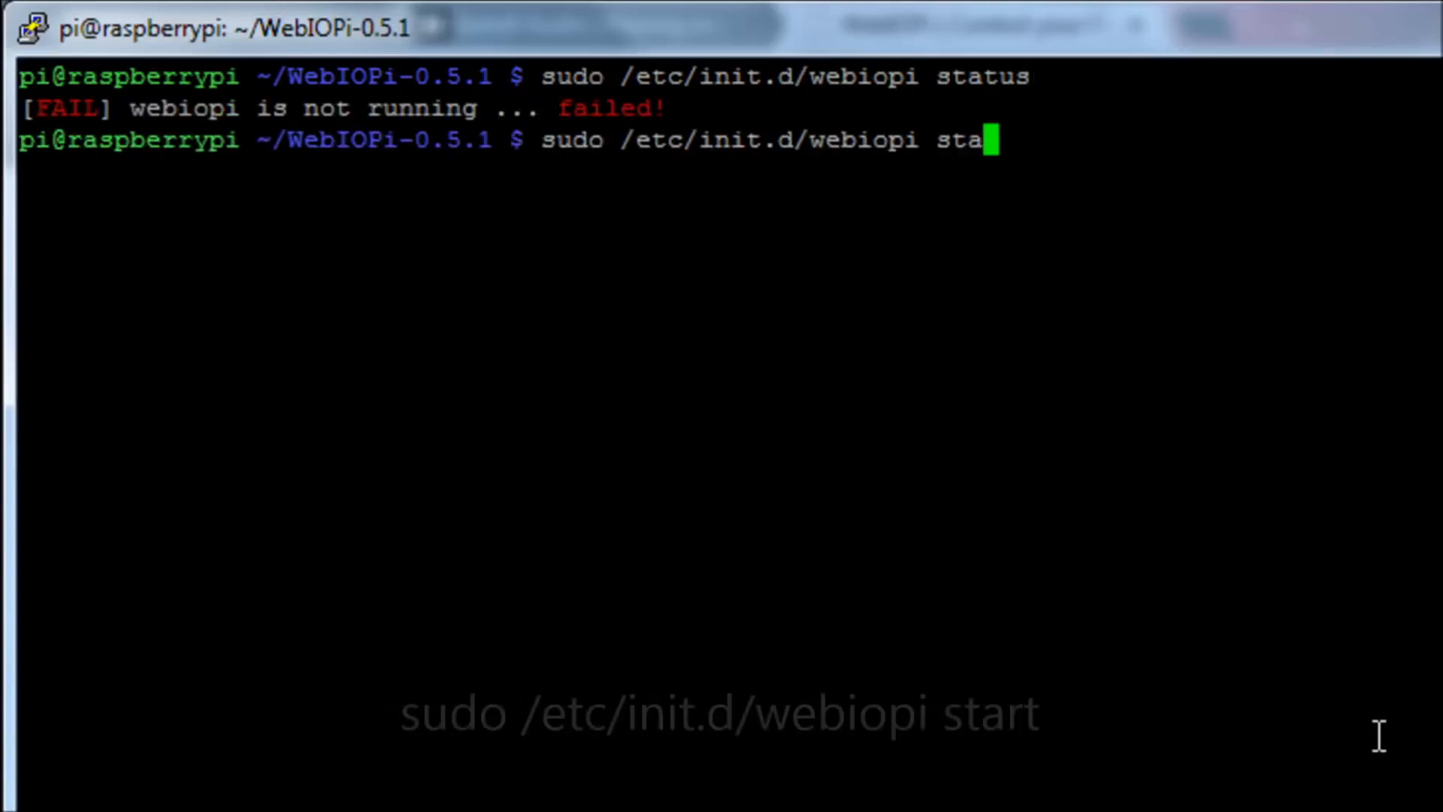
{"action": "type", "text": "rt"}
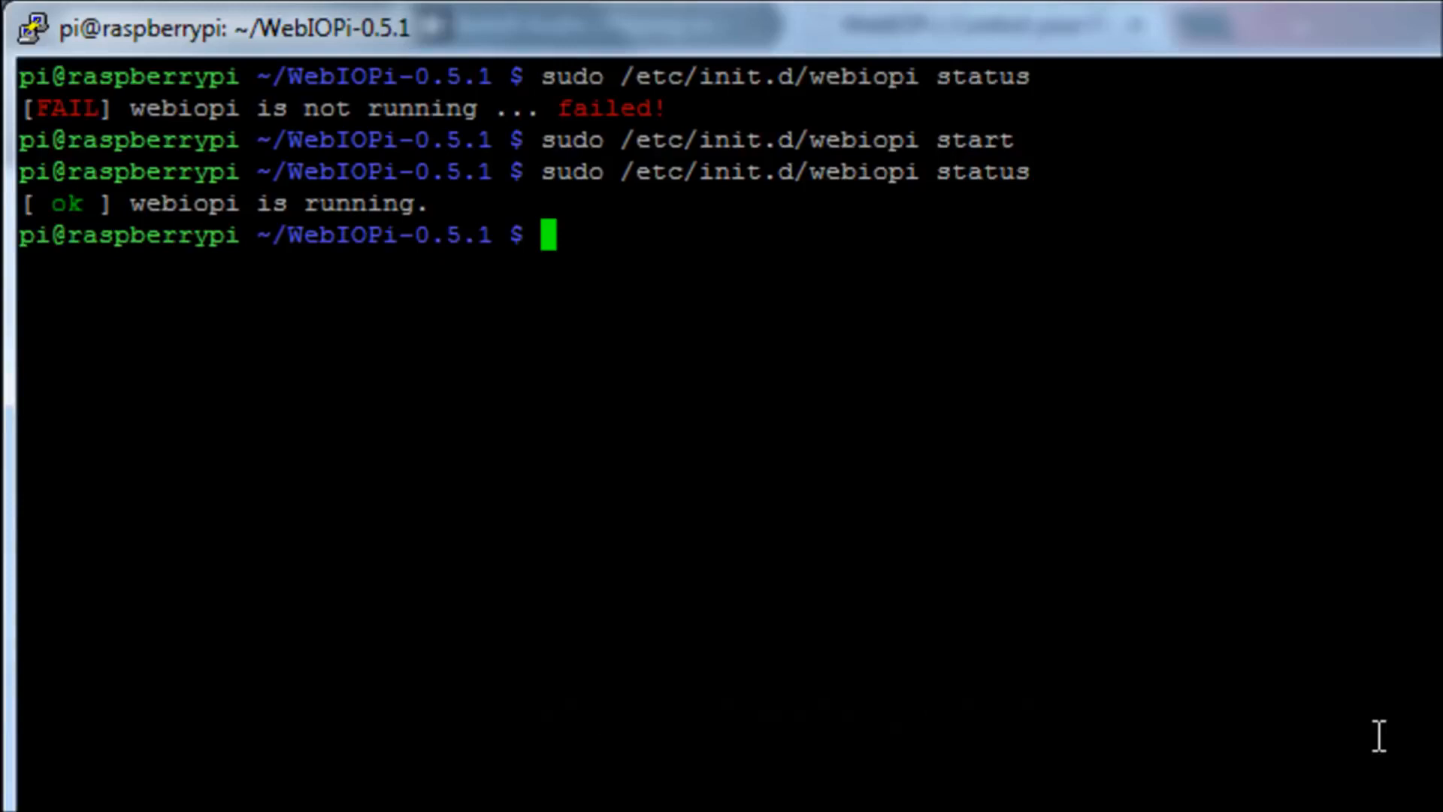
Stop the WebIOPi service and confirm its status shows it not running
{"action": "type", "text": "sudo /etc/init.d/webiopi statu"}
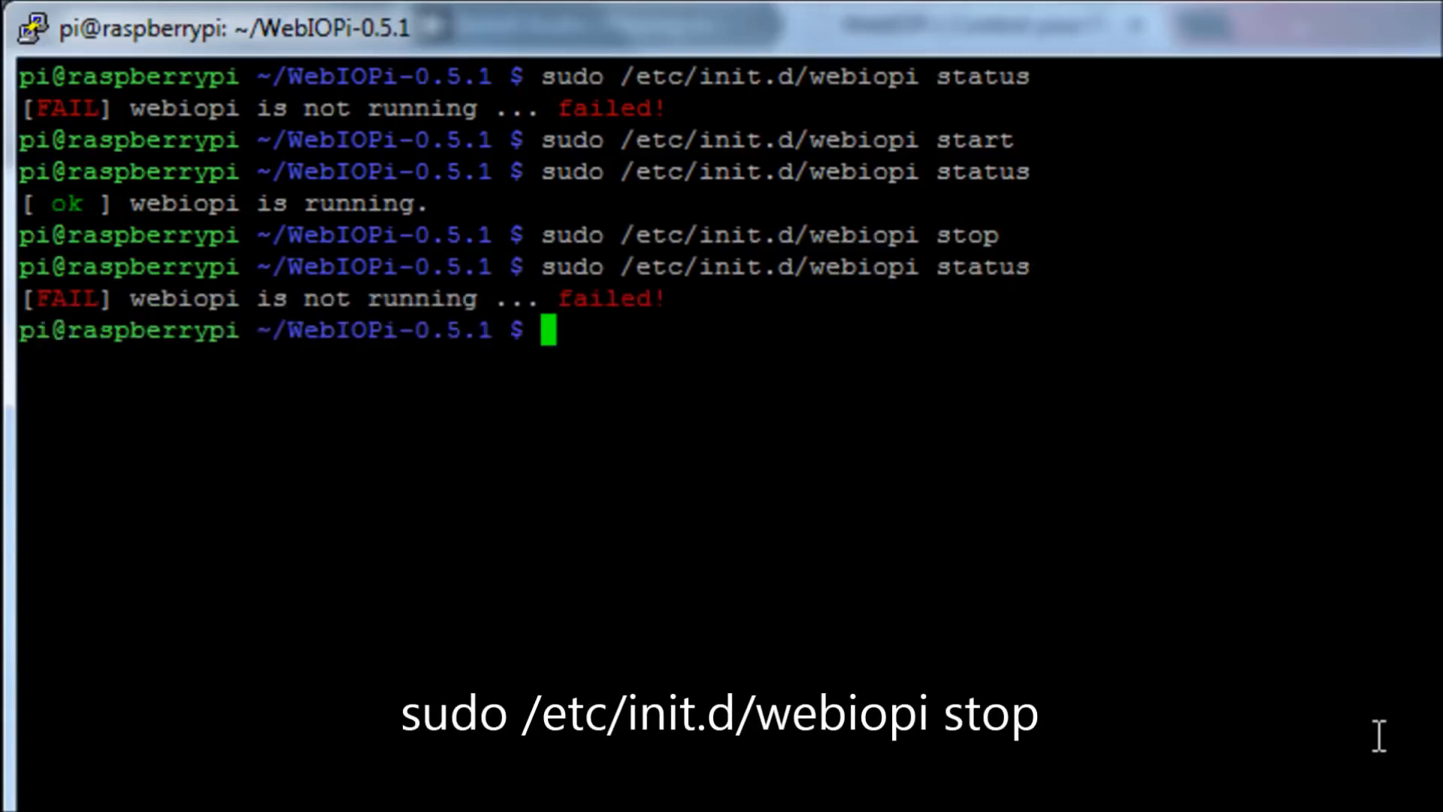
{"action": "type", "text": "sudo /etc/init.d/webiopi status"}
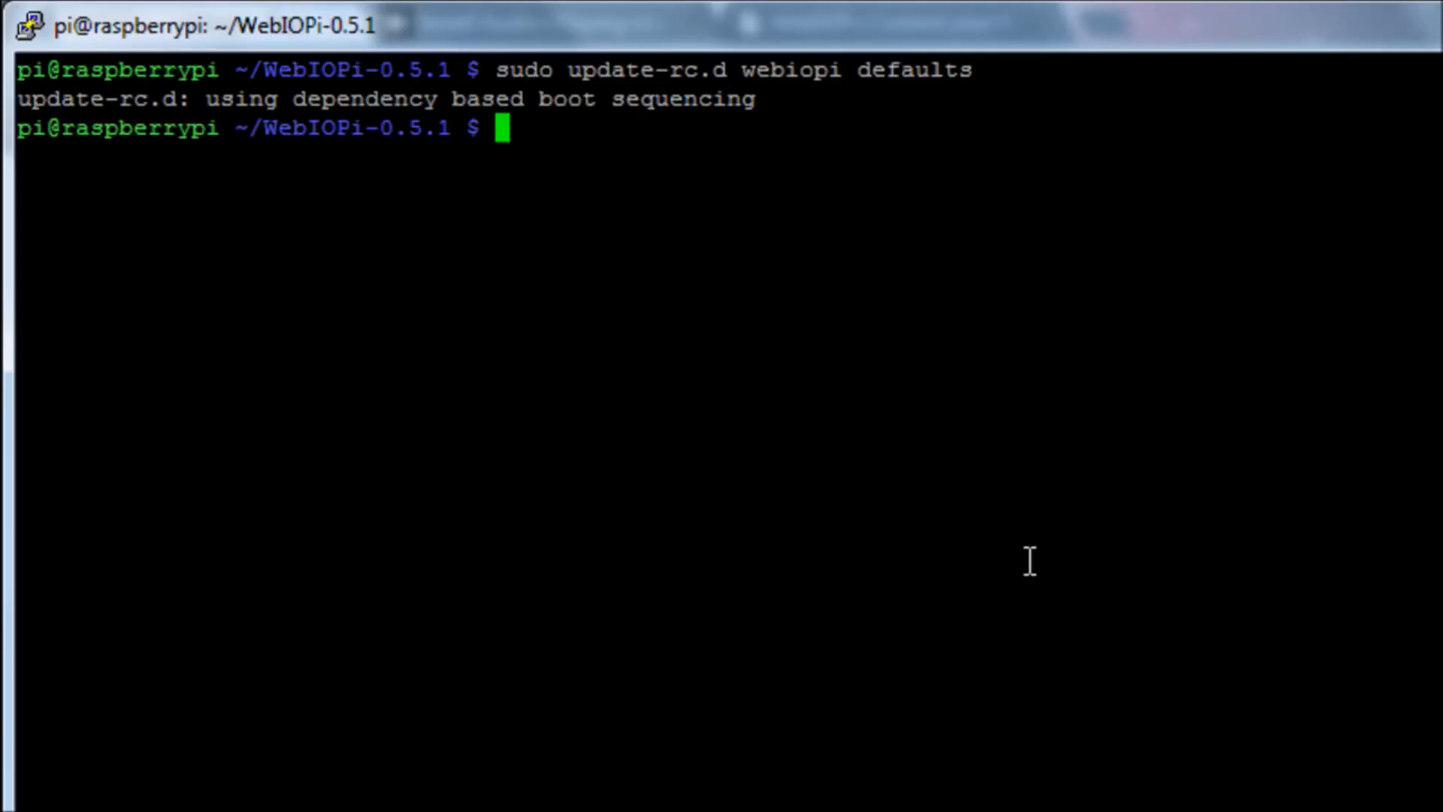
Register WebIOPi to start at boot with sudo update-rc.d webiopi defaults
{"action": "type", "text": "sud"}
{"action": "type", "text": "ping"}
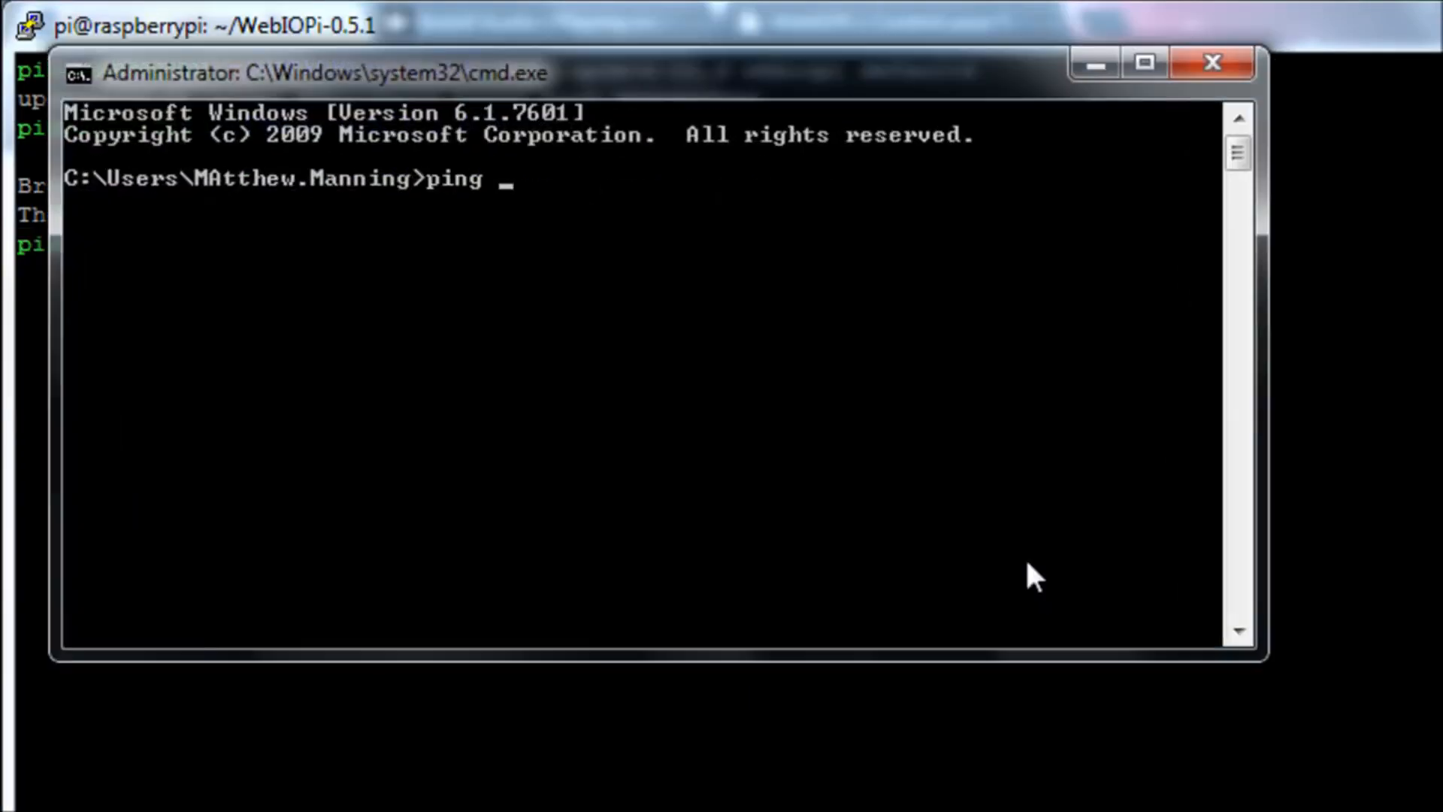
Ping the Raspberry Pi at 10.50.0.8 from the Windows command prompt
{"action": "type", "text": "10.50.0.8"}
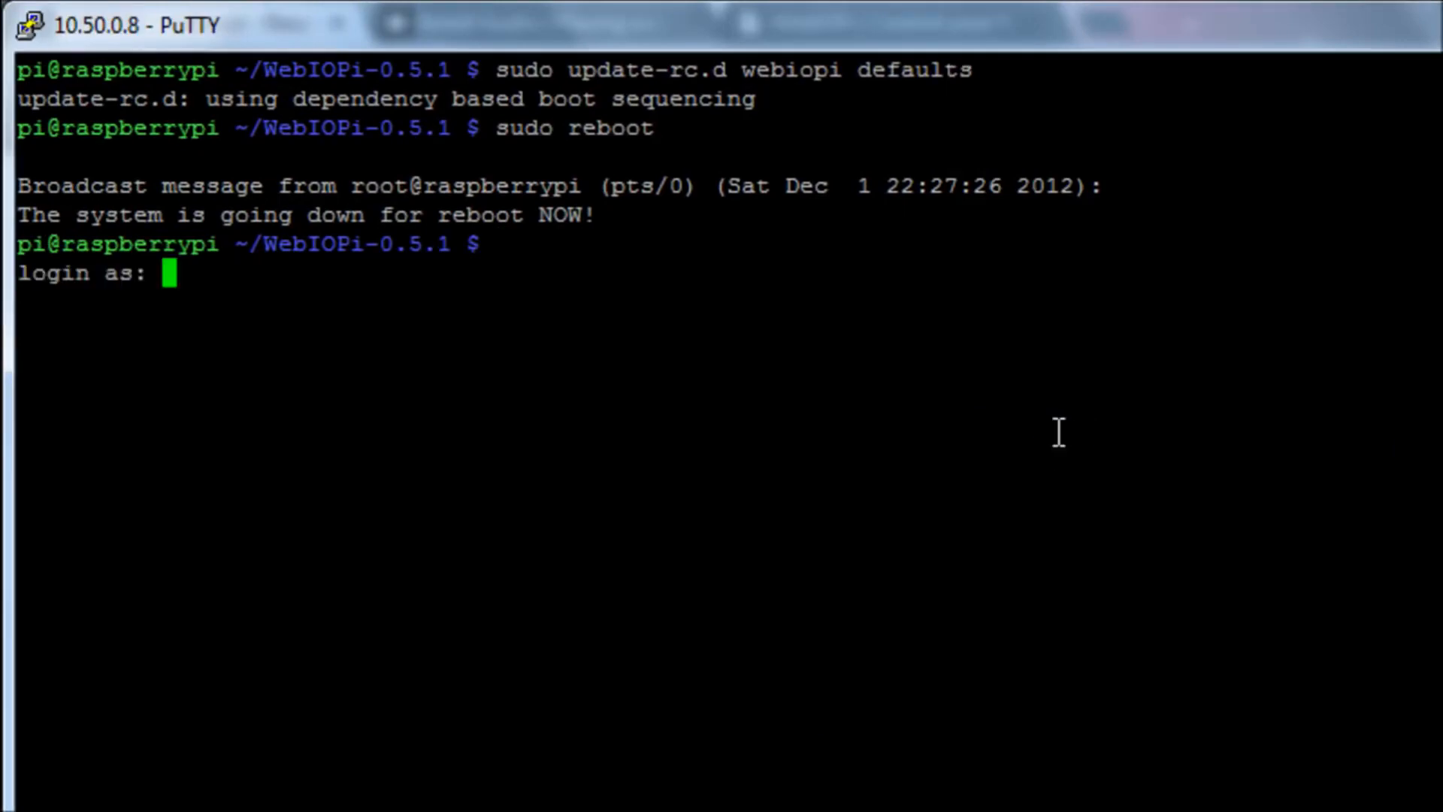
Enter the username 'pi' at the PuTTY login prompt after the reboot
{"action": "type", "text": "pi"}
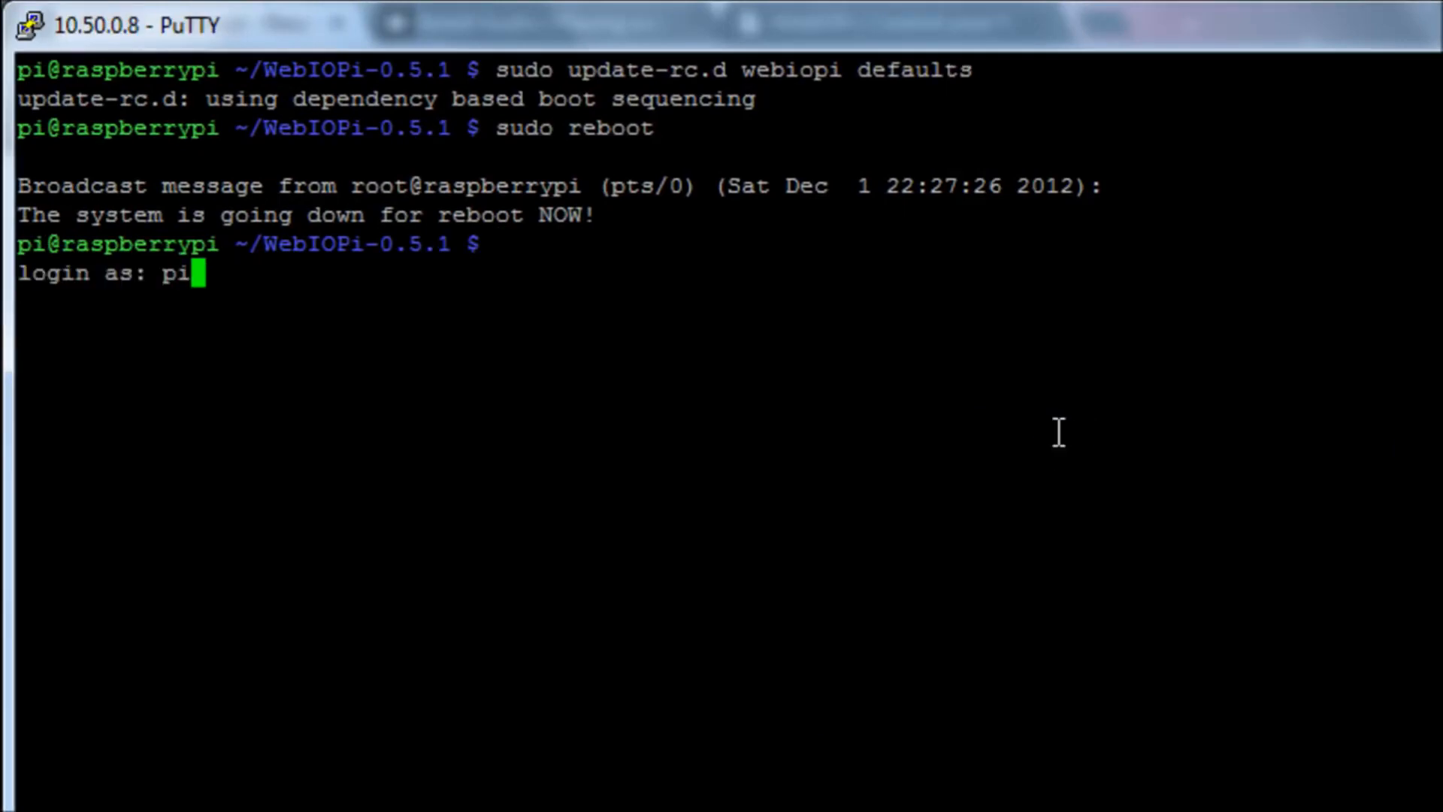